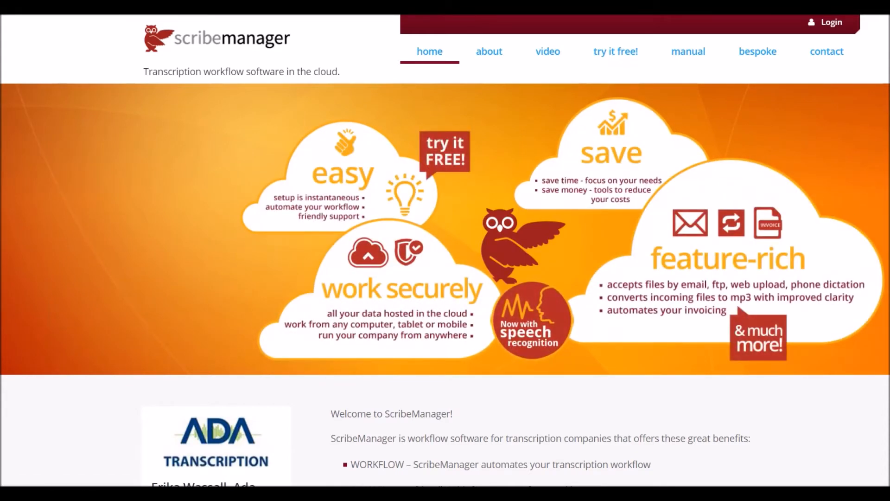
# Scroll down the phone login page and tap Login to enter the company account
pyautogui.scroll(-3)
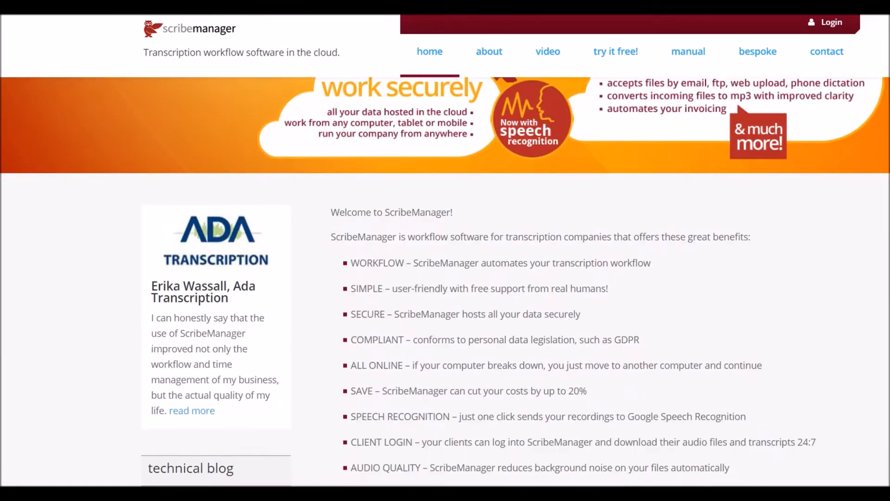
pyautogui.scroll(-3)
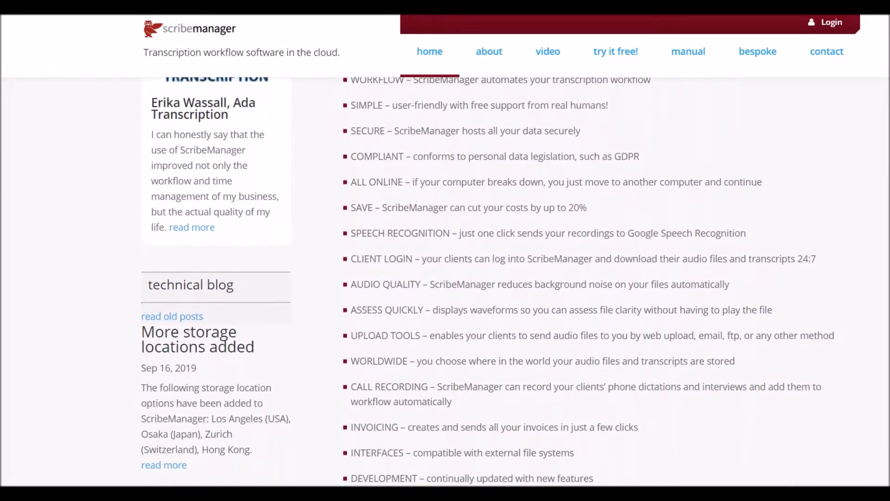
pyautogui.scroll(-3)
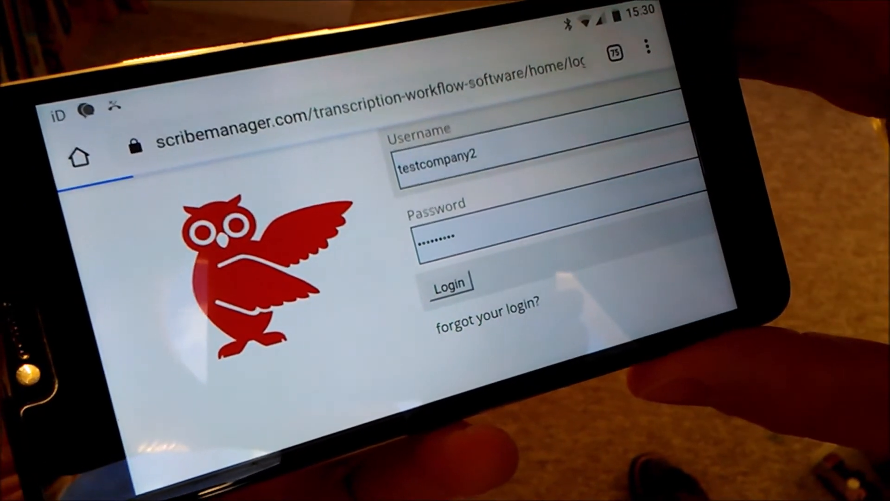
pyautogui.click(449, 282)
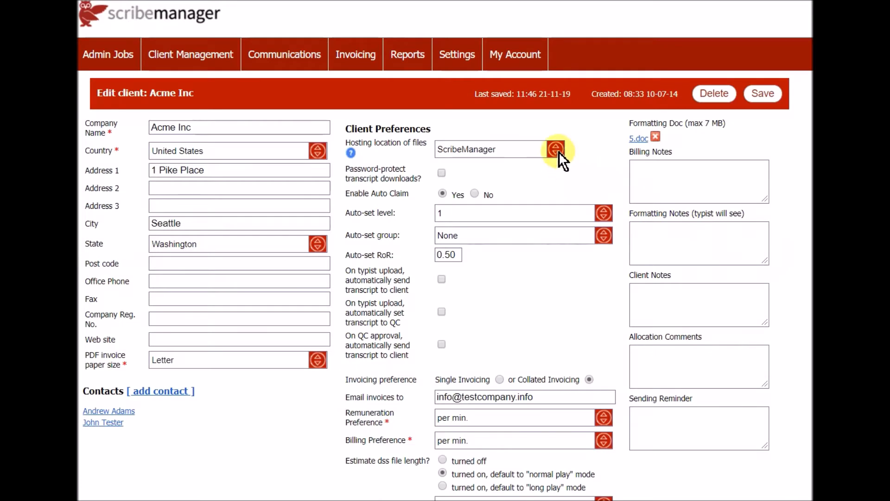
pyautogui.click(555, 148)
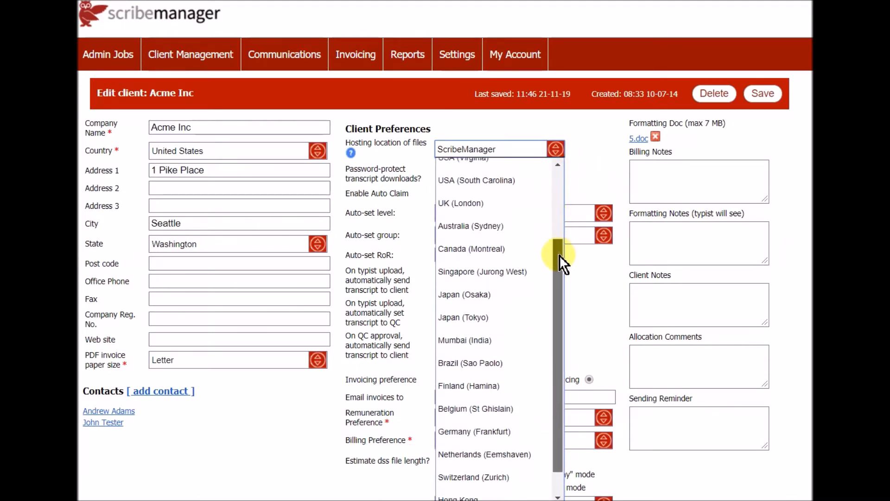
pyautogui.click(108, 54)
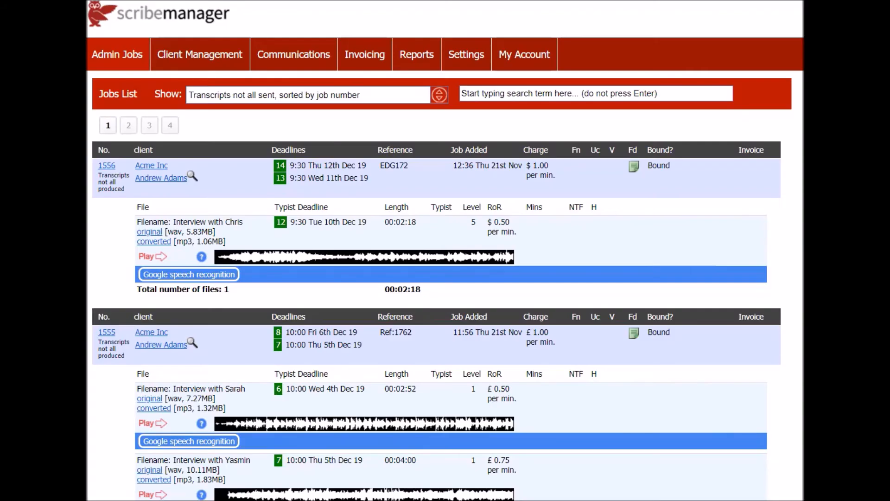
pyautogui.moveTo(536, 286)
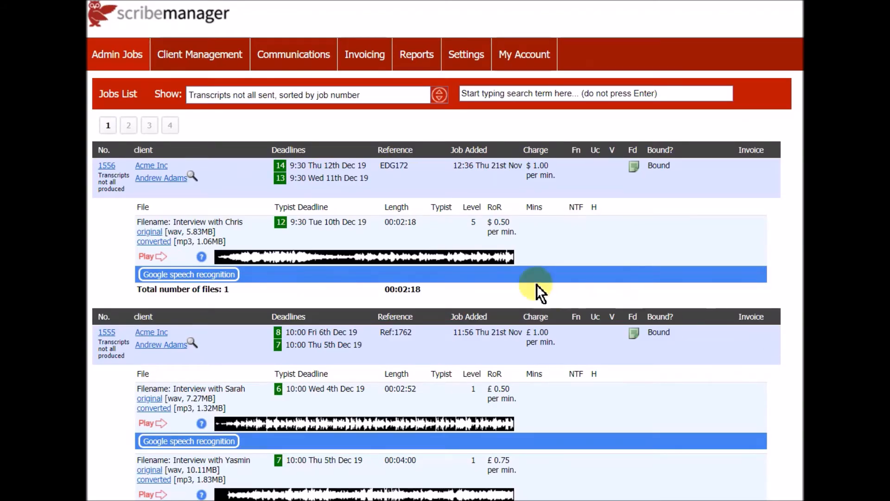
pyautogui.moveTo(125, 316)
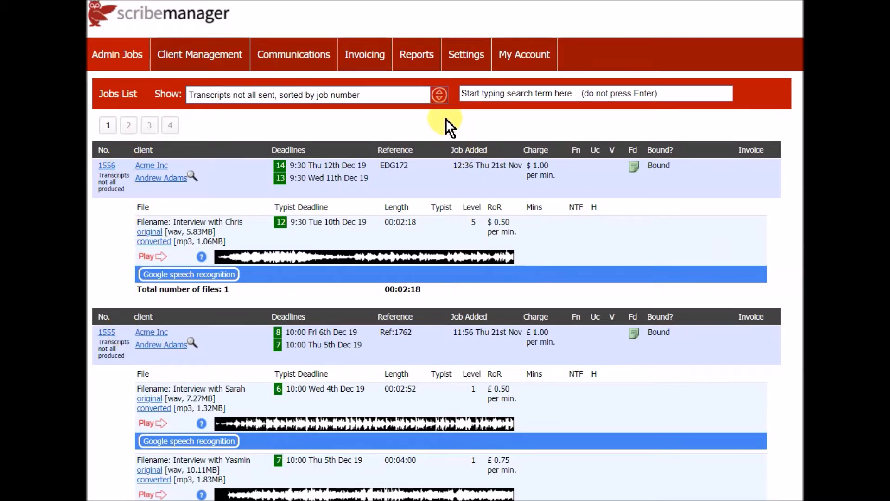
pyautogui.click(439, 94)
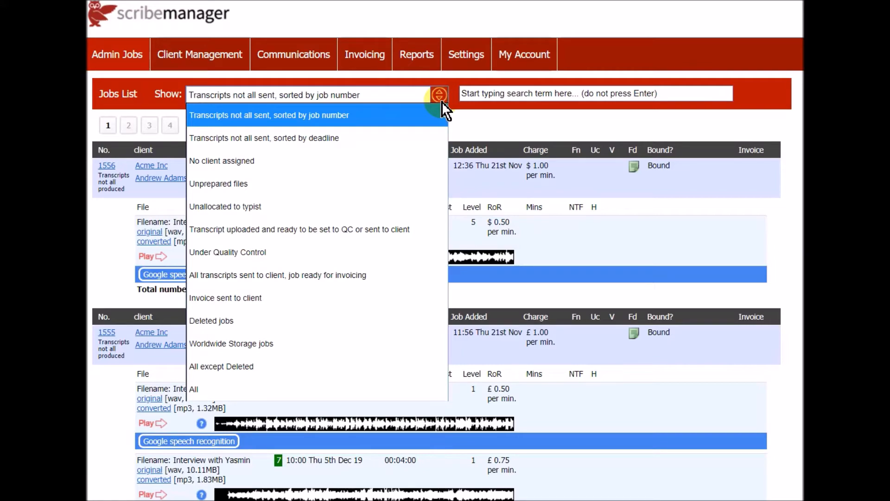
pyautogui.click(269, 114)
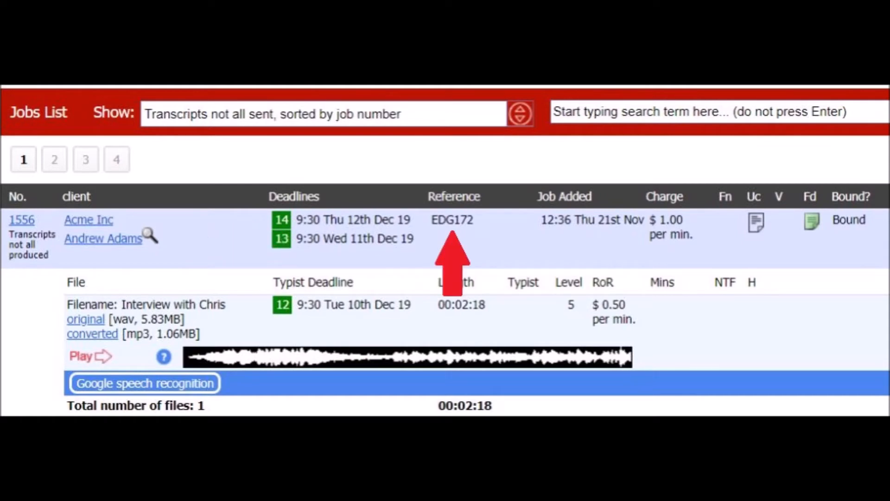
pyautogui.moveTo(565, 267)
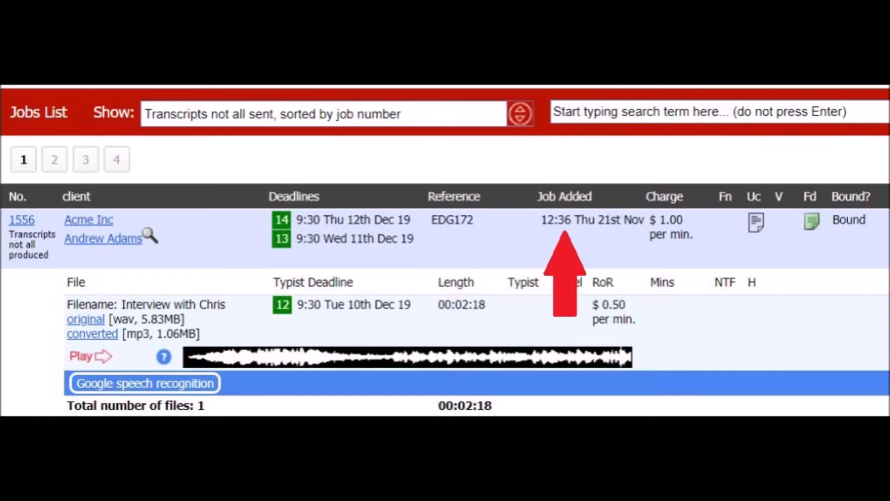
pyautogui.moveTo(726, 222)
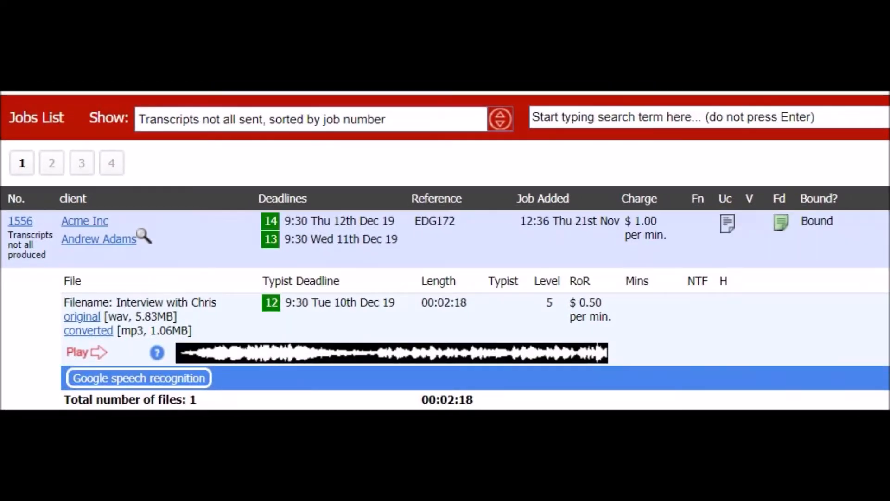
pyautogui.moveTo(57, 338)
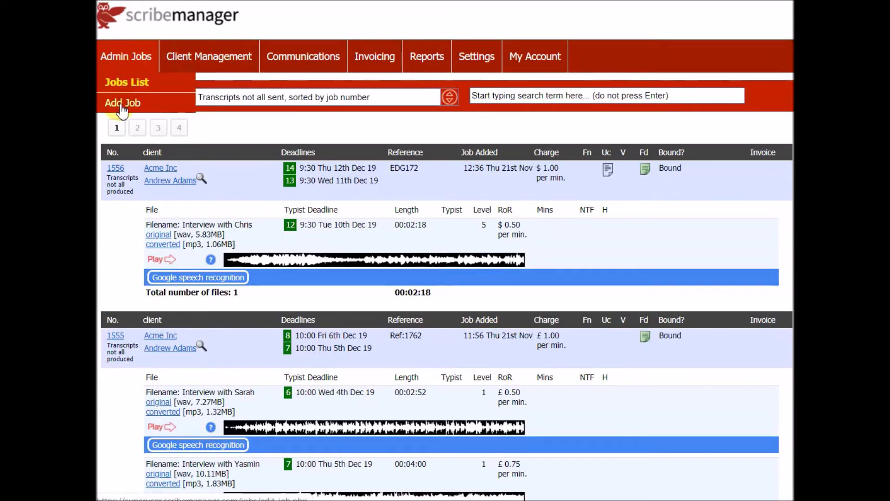
# Add a new job and upload the Chiara, Jeff and Martin .wav interview files
pyautogui.click(122, 103)
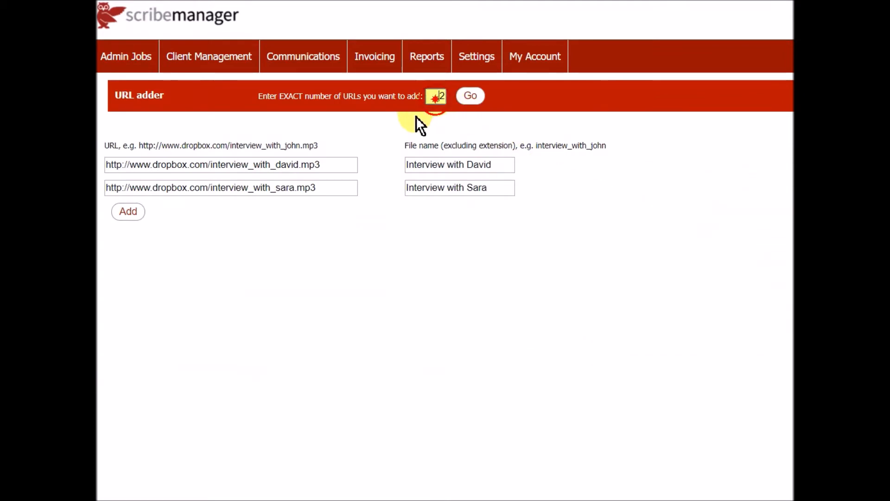
pyautogui.moveTo(368, 192)
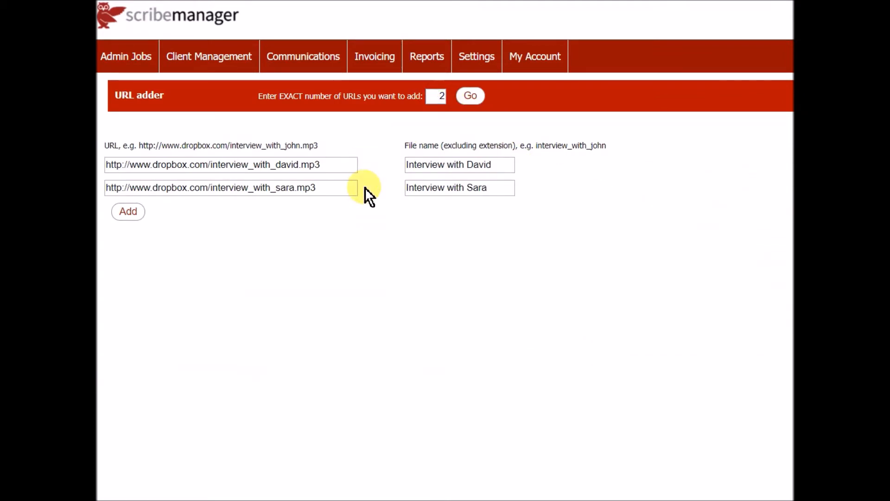
pyautogui.click(128, 212)
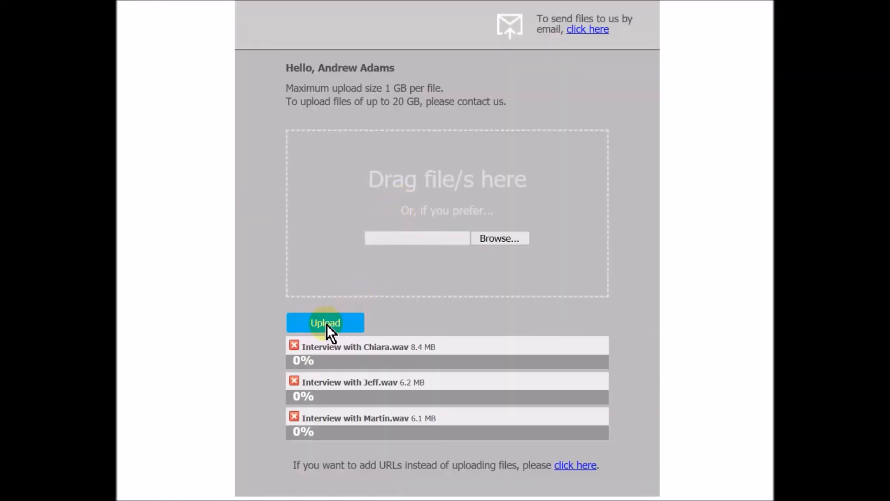
pyautogui.click(326, 323)
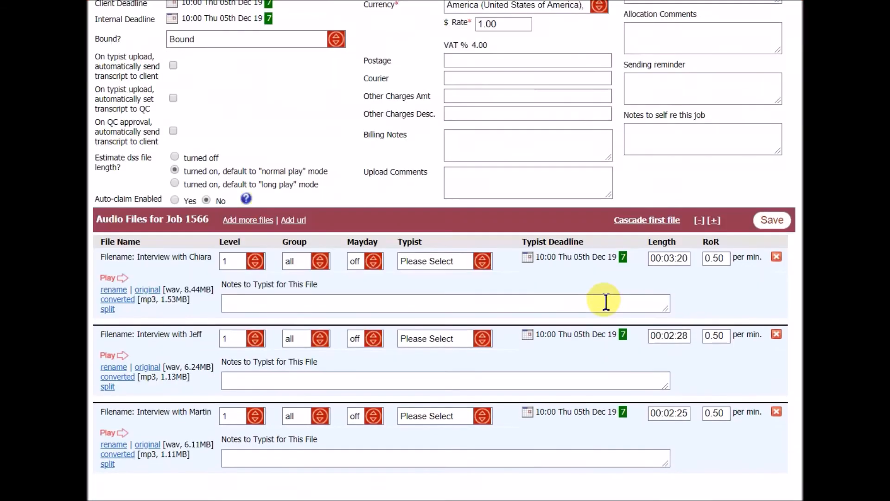
# Pick a typist for the Chiara interview, save the assignment, and save job 1566 again
pyautogui.click(443, 261)
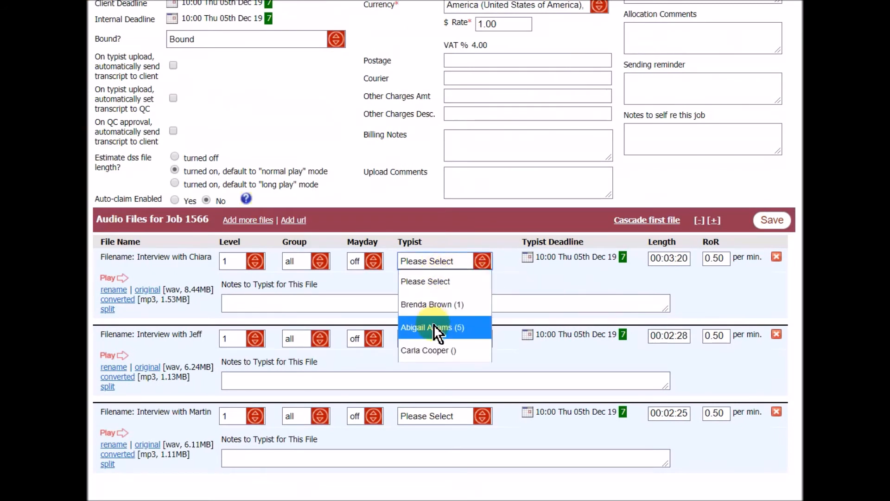
pyautogui.click(432, 327)
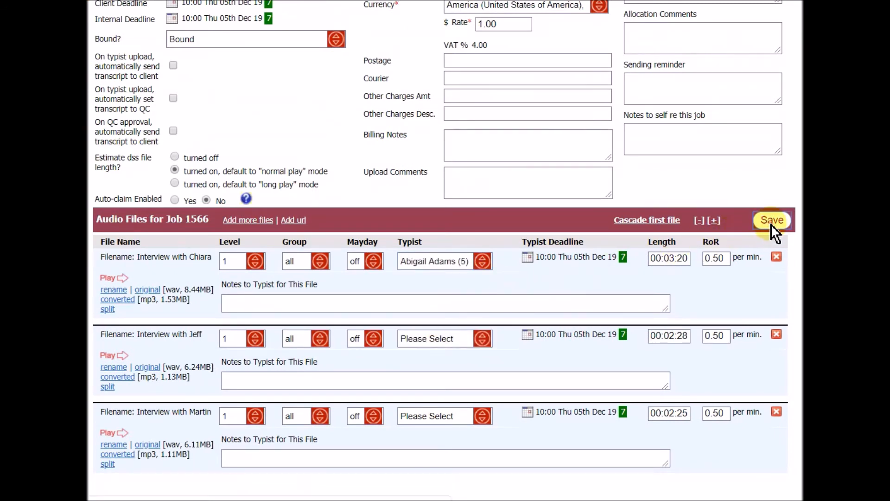
pyautogui.click(771, 220)
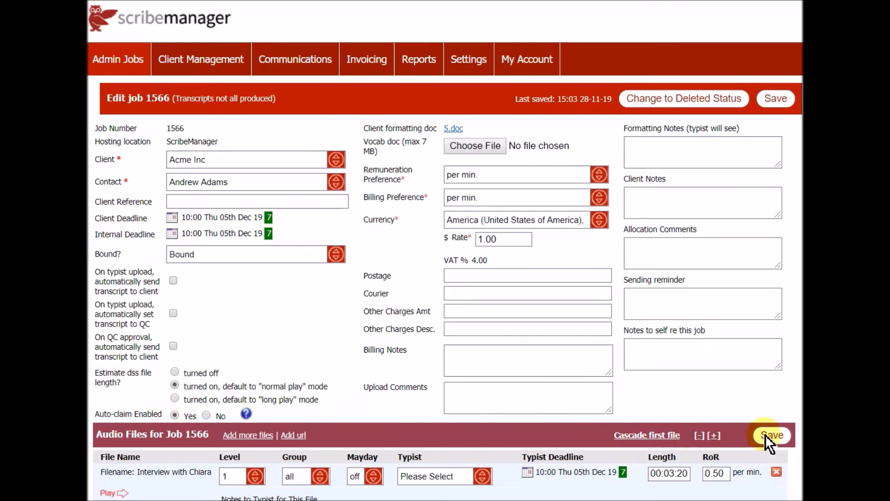
pyautogui.click(771, 435)
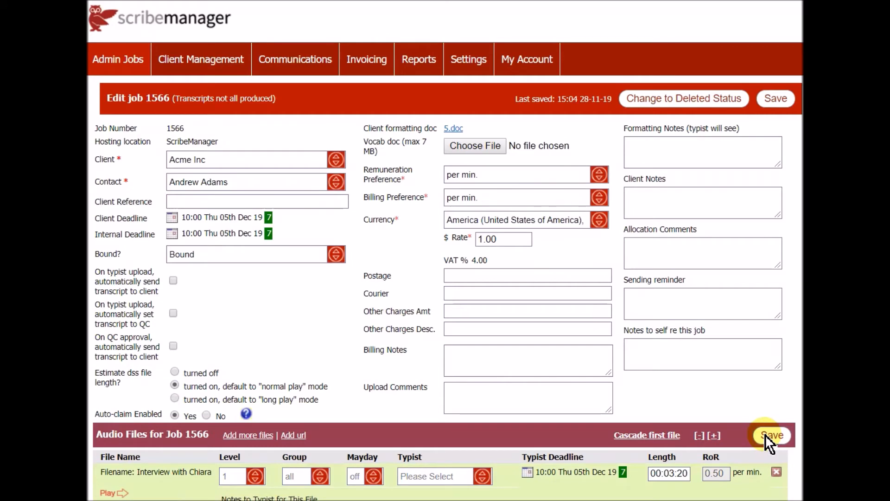
pyautogui.click(329, 476)
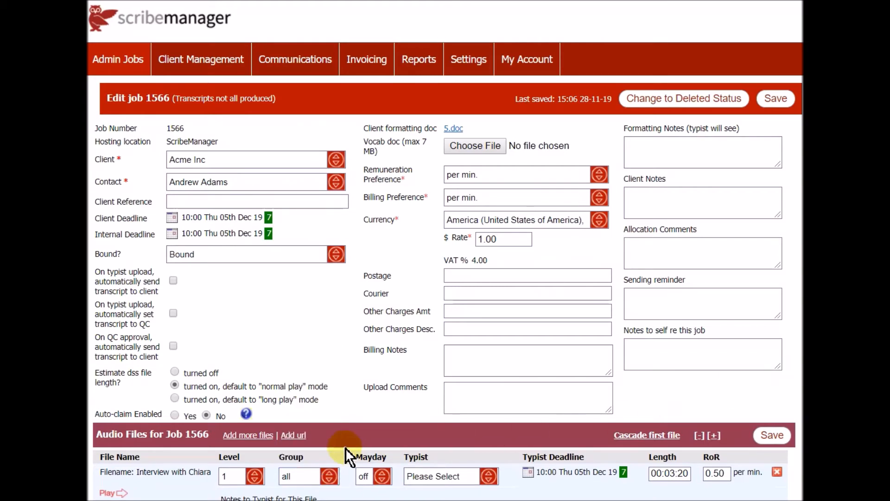
pyautogui.click(253, 476)
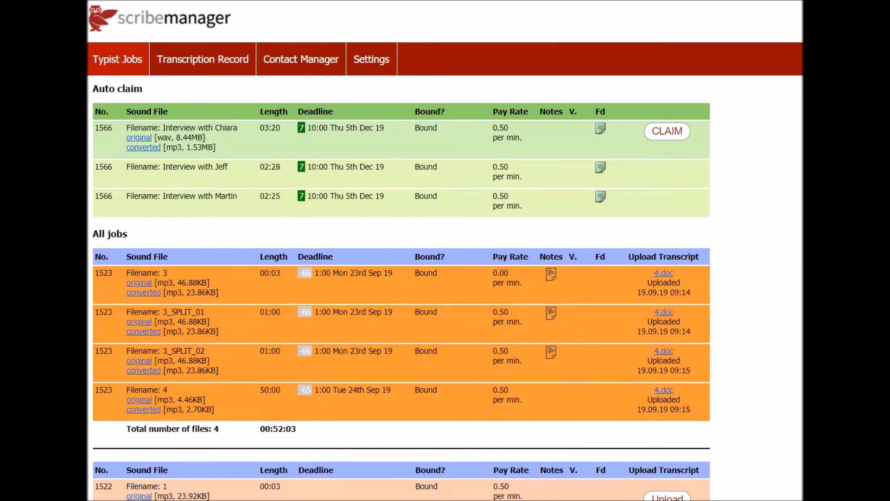
pyautogui.moveTo(721, 330)
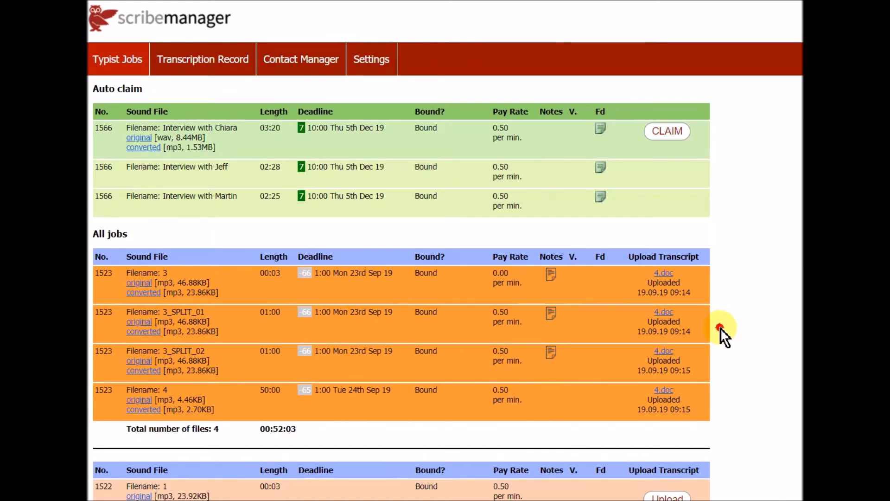
pyautogui.moveTo(728, 149)
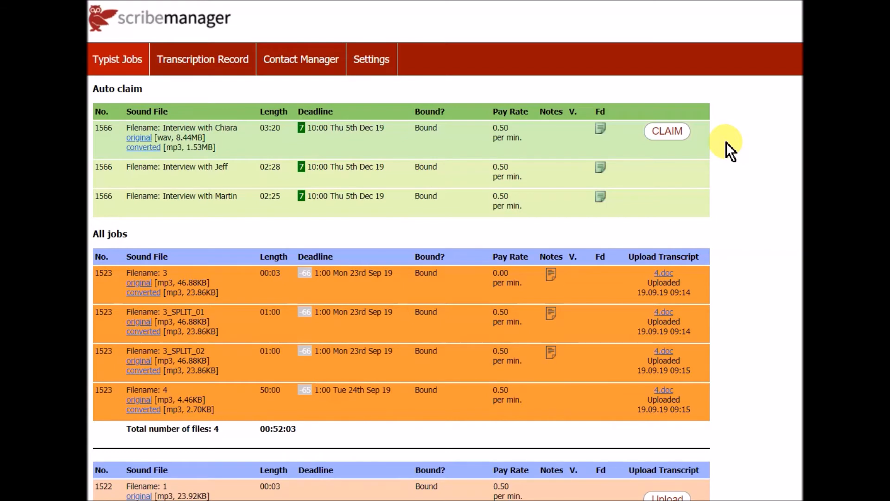
# Claim the Interview with Chiara job, confirm the instructions, and upload its transcript
pyautogui.click(667, 131)
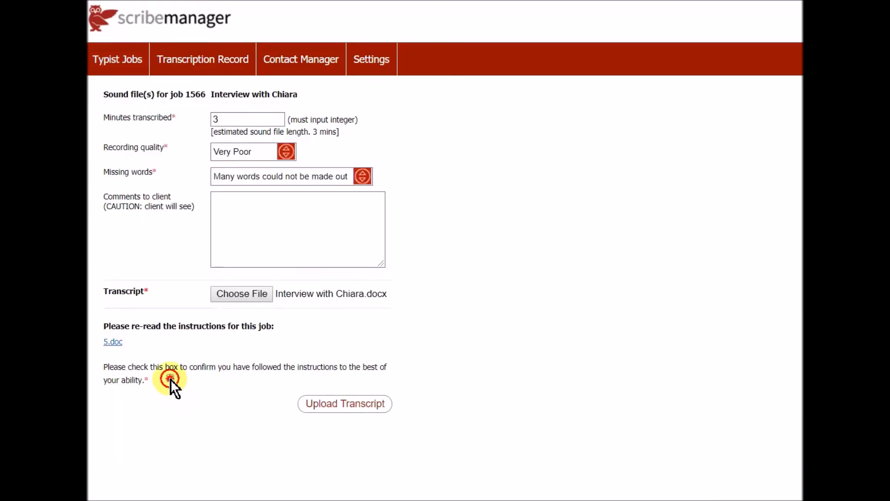
pyautogui.click(170, 378)
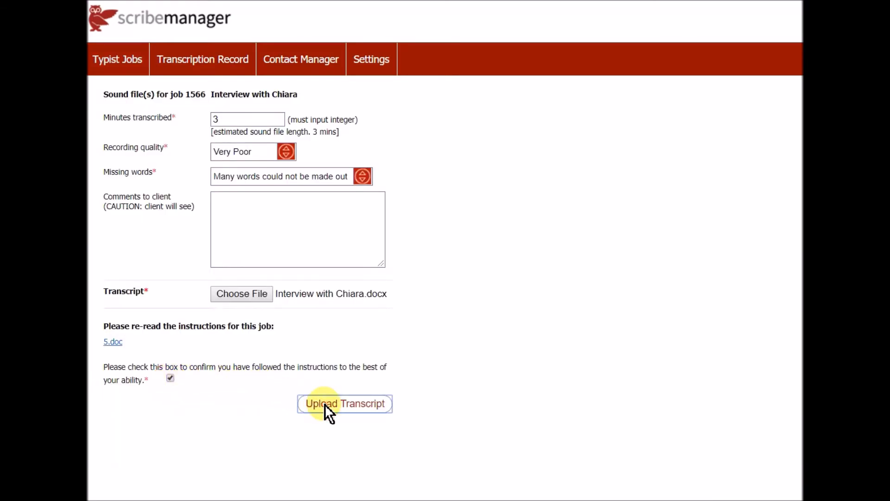
pyautogui.click(344, 404)
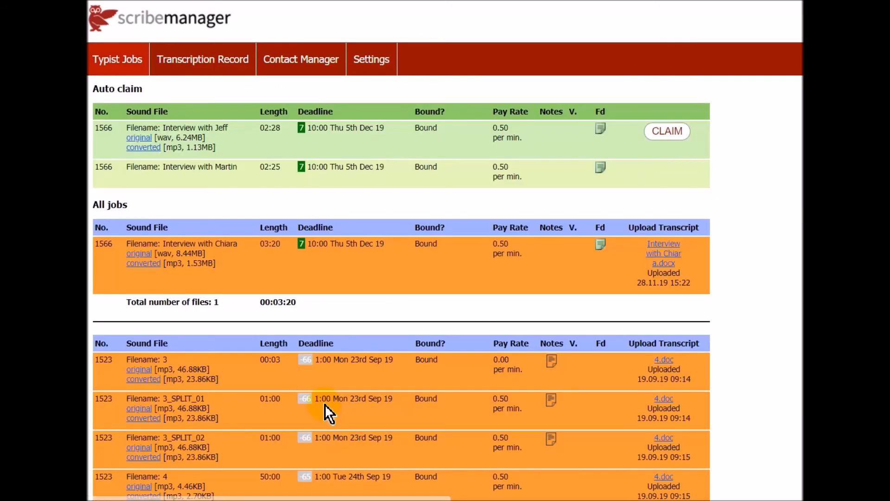
# Choose to send Chiara's transcript to the client and send the email
pyautogui.click(663, 254)
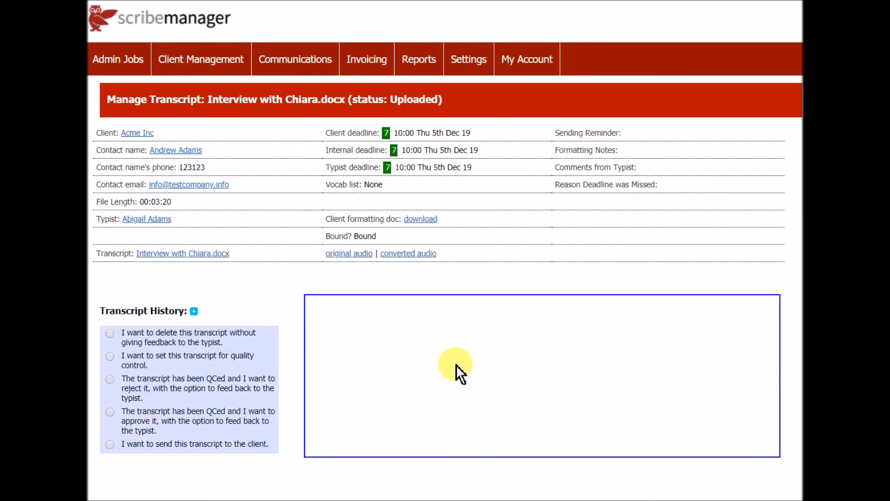
pyautogui.moveTo(97, 357)
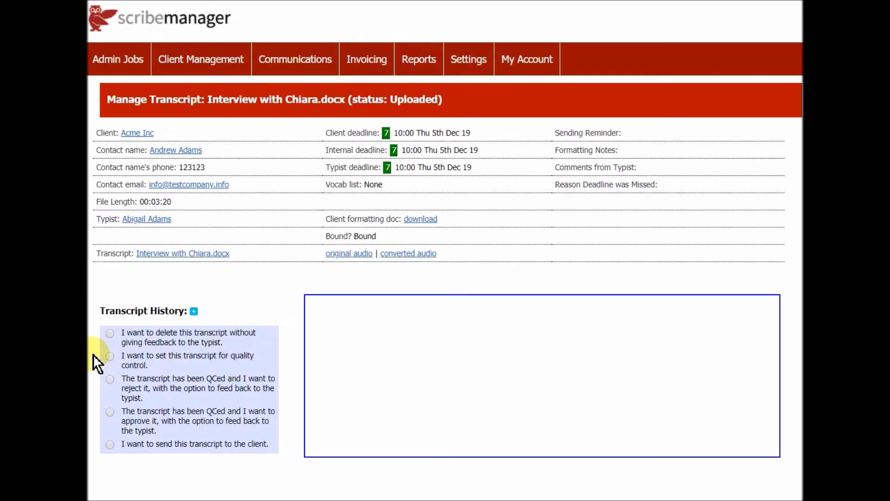
pyautogui.moveTo(102, 417)
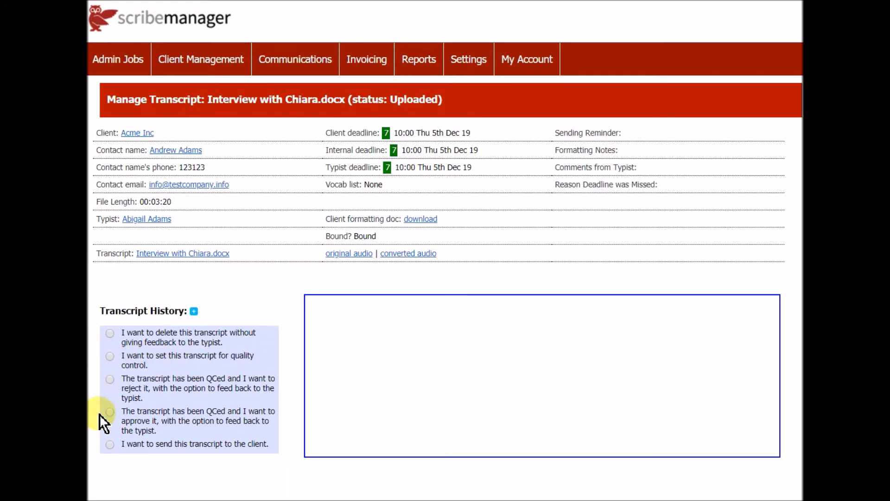
pyautogui.moveTo(206, 402)
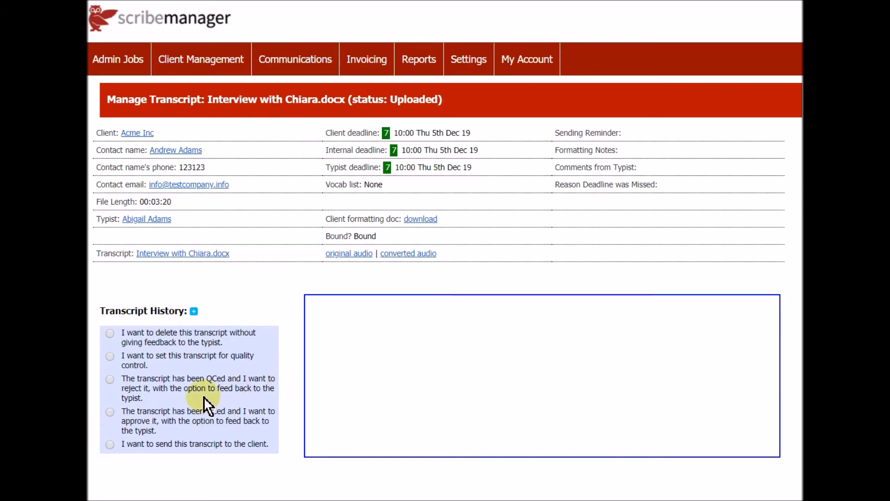
pyautogui.click(110, 443)
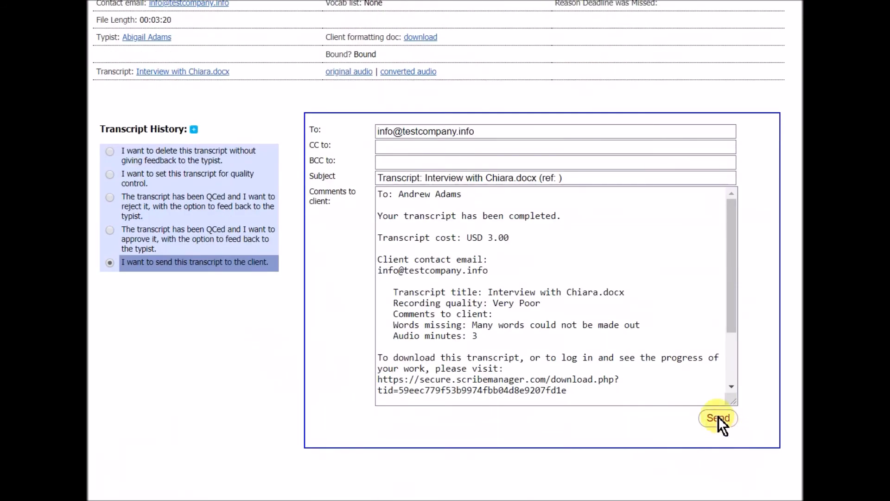
pyautogui.click(718, 418)
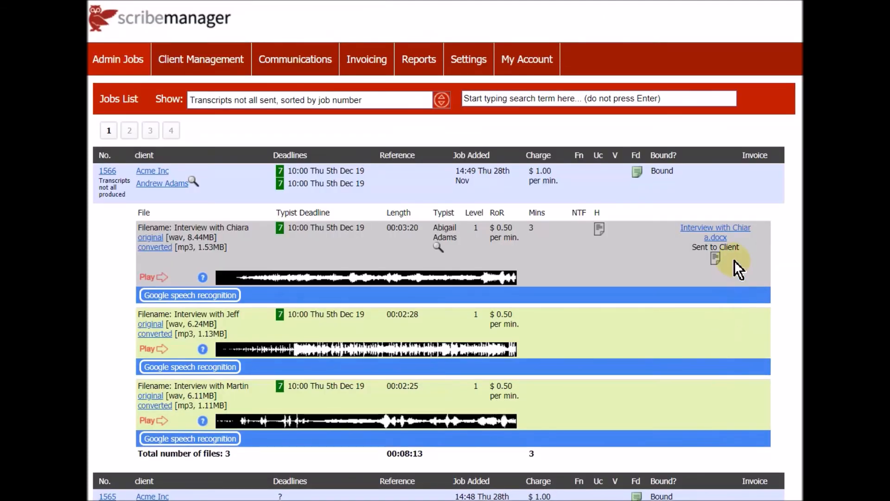
pyautogui.moveTo(738, 252)
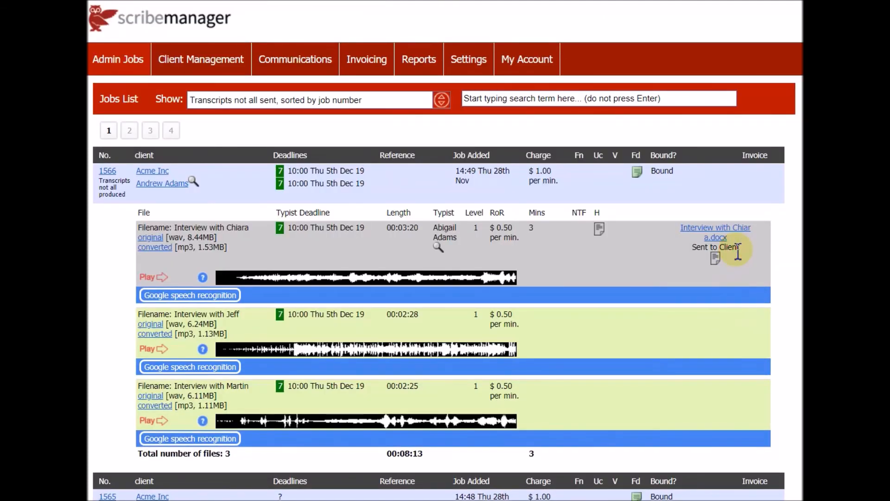
# Set the Jobs list filter to 'All transcripts sent to client, job ready for invoicing'
pyautogui.click(106, 171)
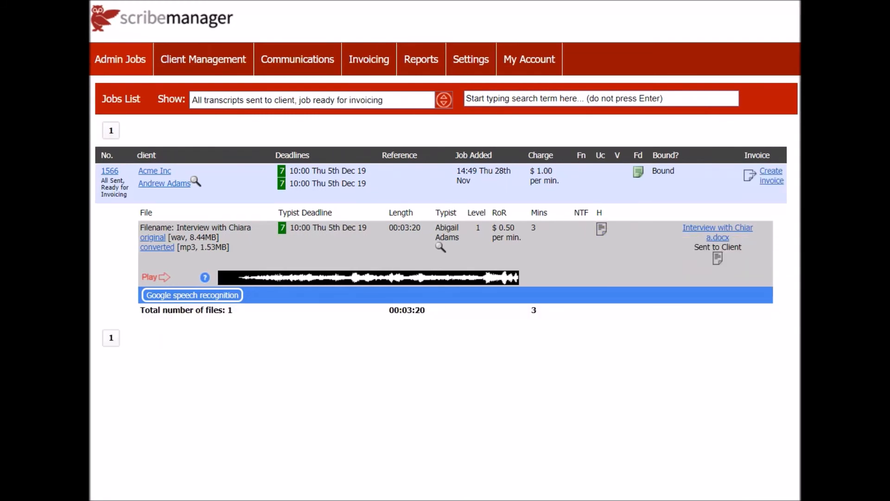
pyautogui.moveTo(771, 175)
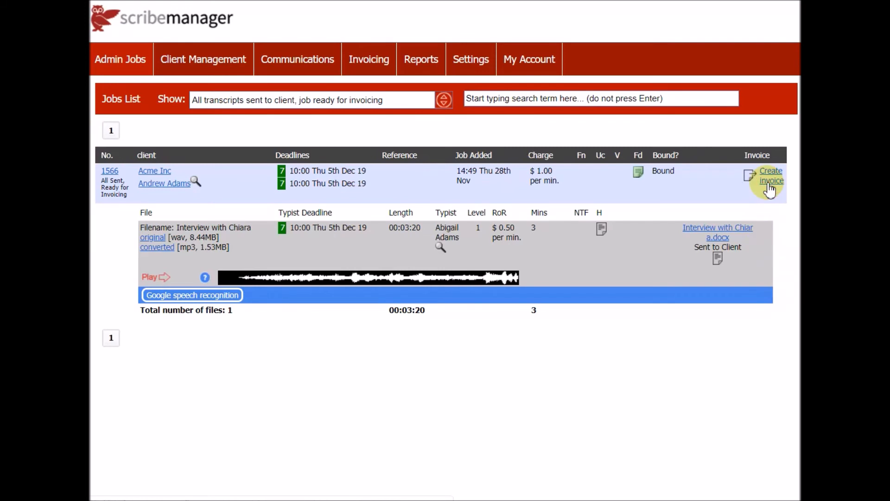
# Open the Create invoice form for job 1566
pyautogui.click(770, 175)
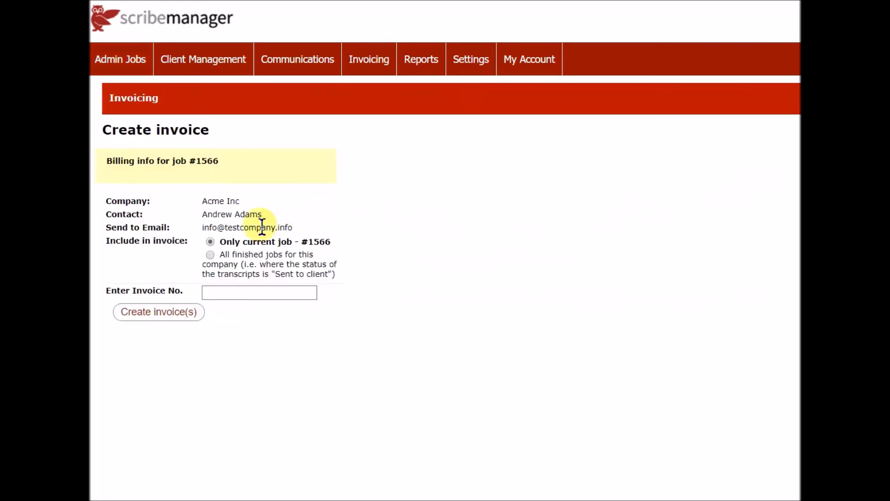
pyautogui.moveTo(199, 261)
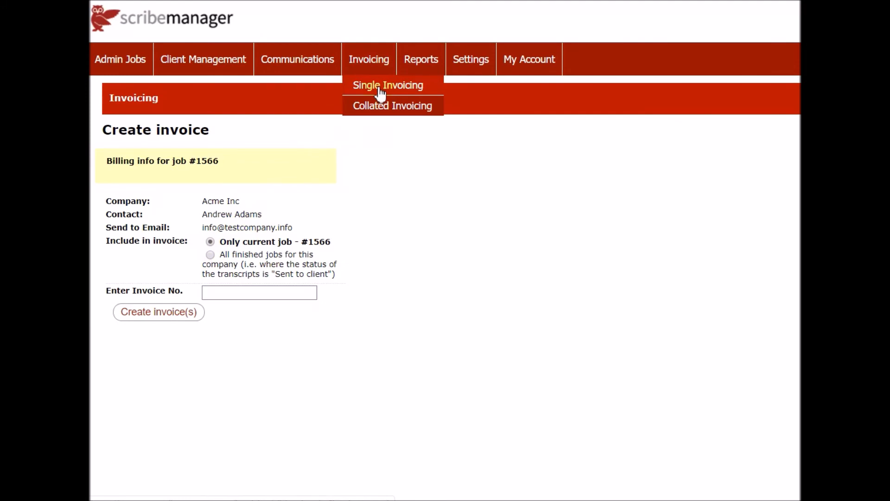
pyautogui.moveTo(374, 105)
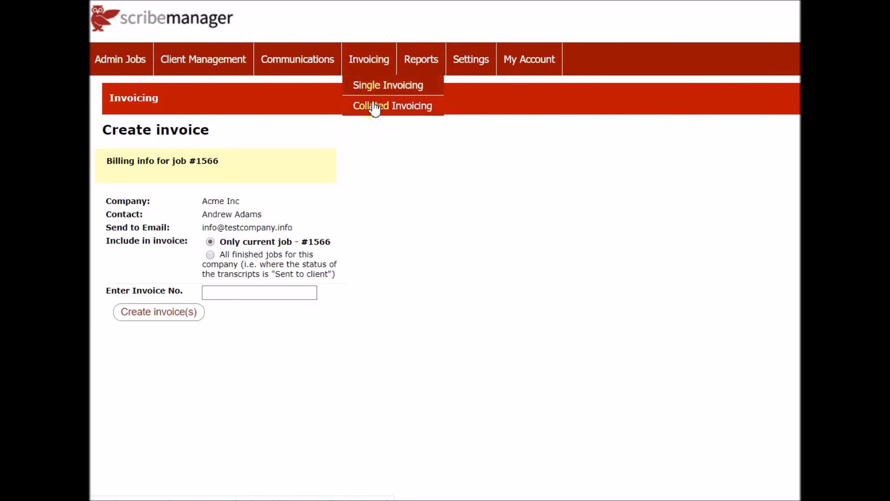
pyautogui.moveTo(374, 112)
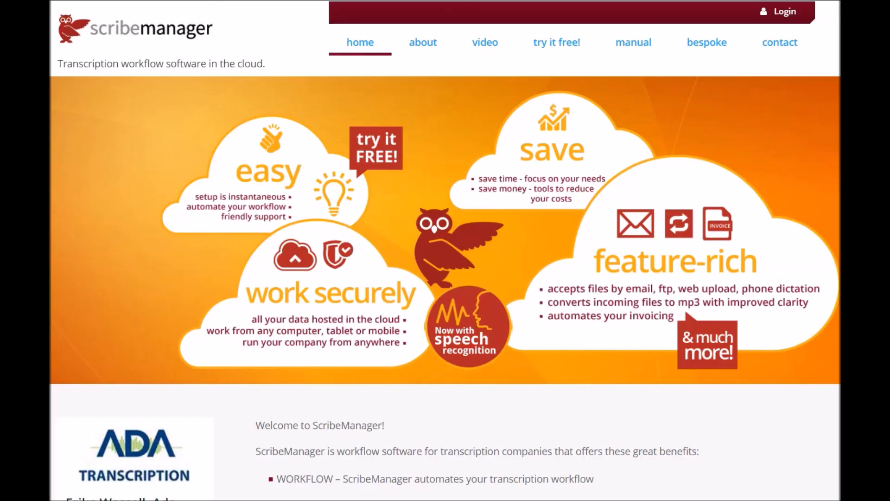
pyautogui.moveTo(772, 56)
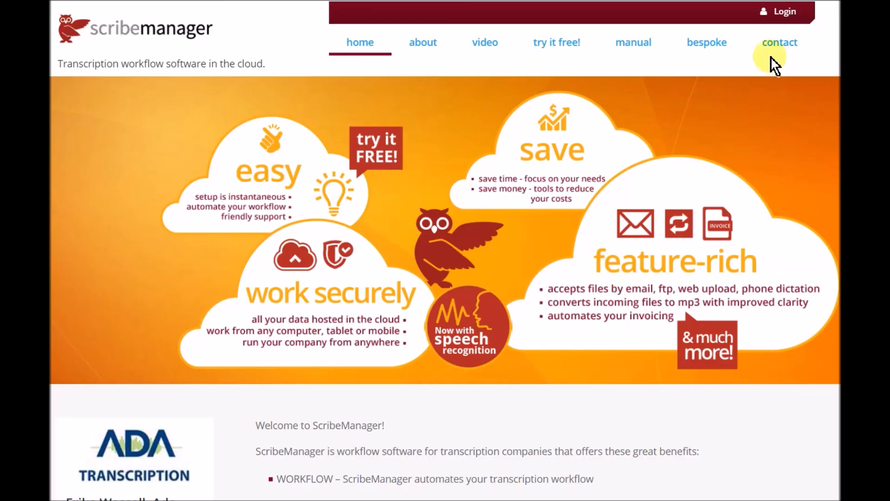
# Visit the bespoke, try it free! and contact pages from the website's top navigation
pyautogui.click(706, 43)
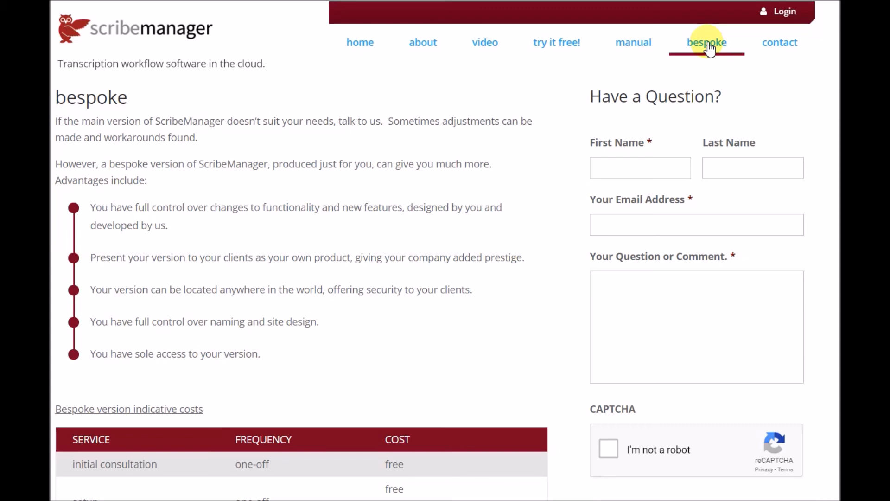
pyautogui.moveTo(556, 42)
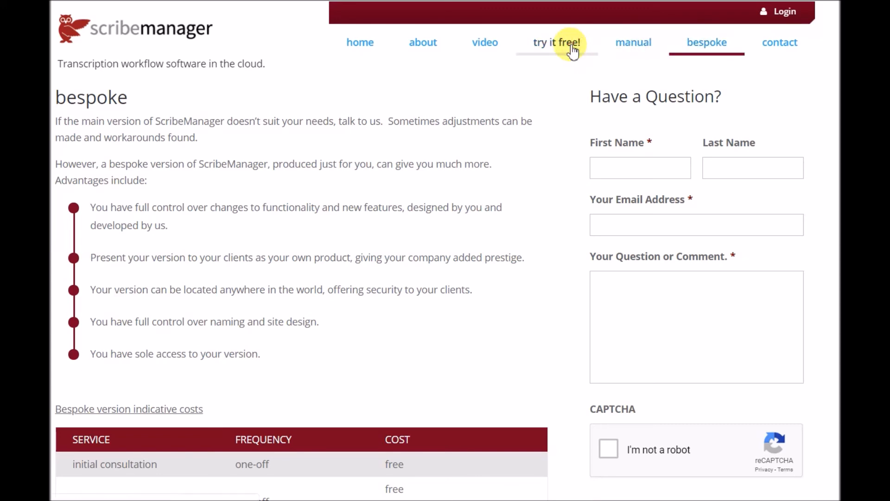
pyautogui.click(556, 42)
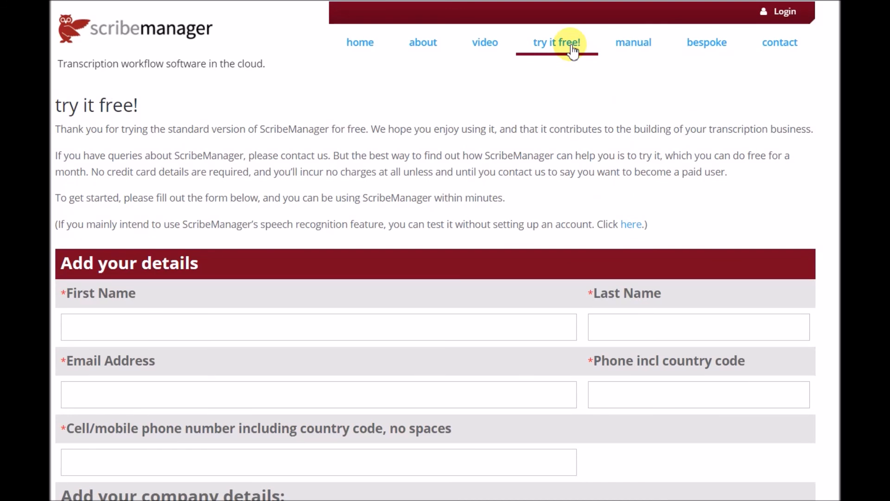
pyautogui.moveTo(633, 42)
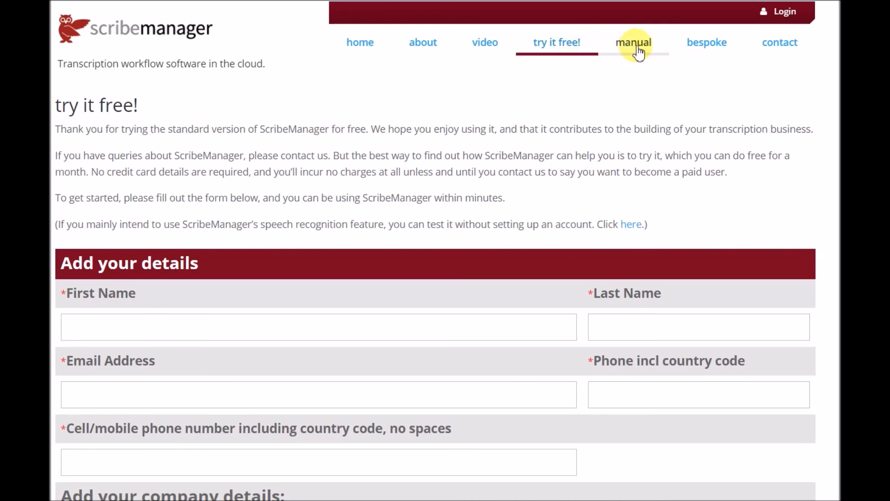
pyautogui.click(778, 42)
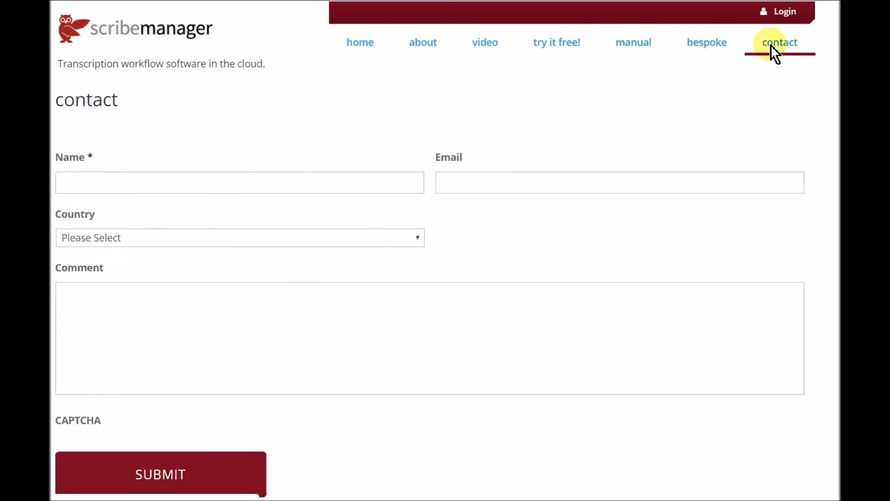